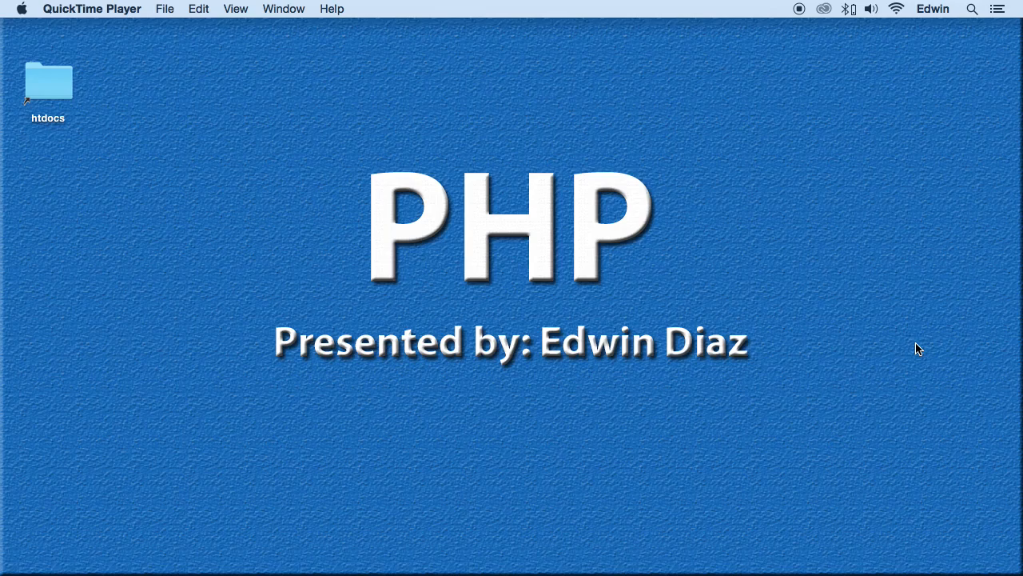
mouse_move(445, 532)
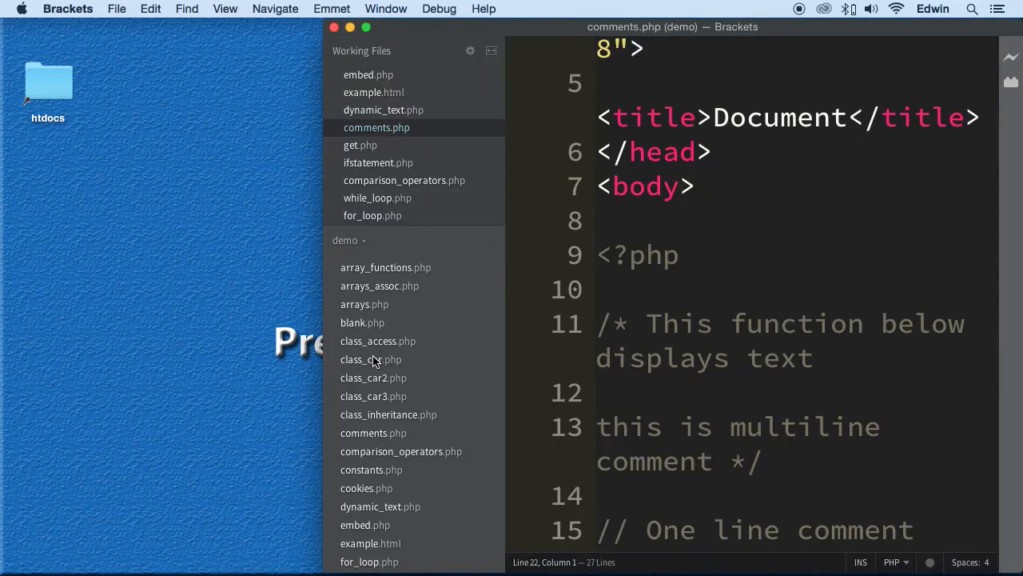
Save class_car3.php as a new file named class_constructor.php in the demo folder.
left_click(374, 396)
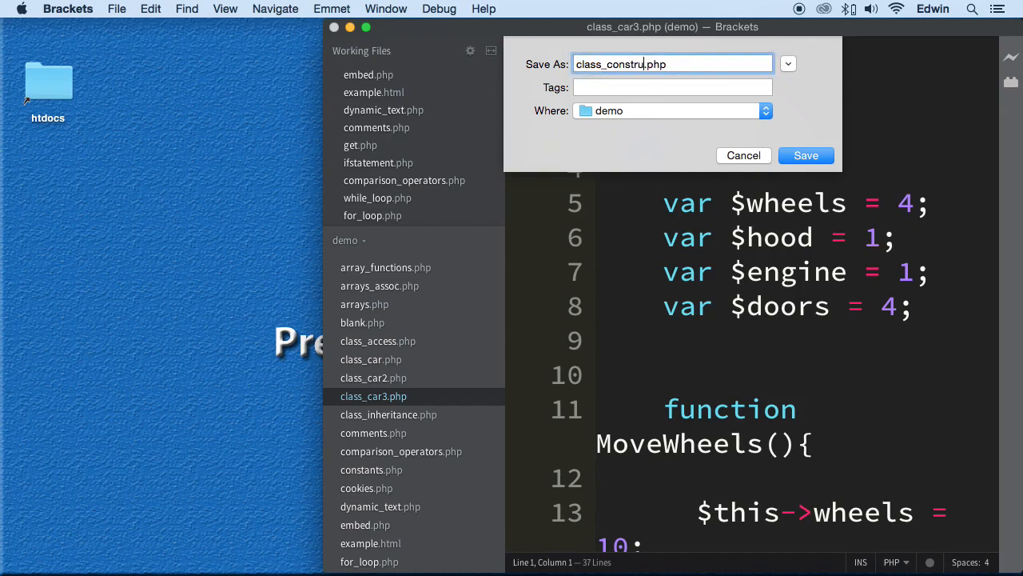
type("ctor")
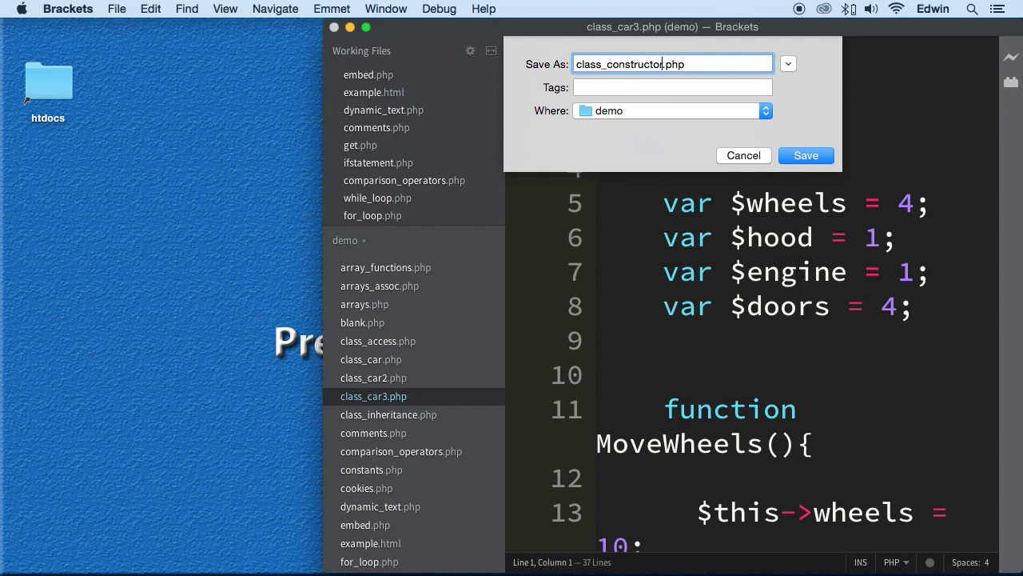
left_click(805, 155)
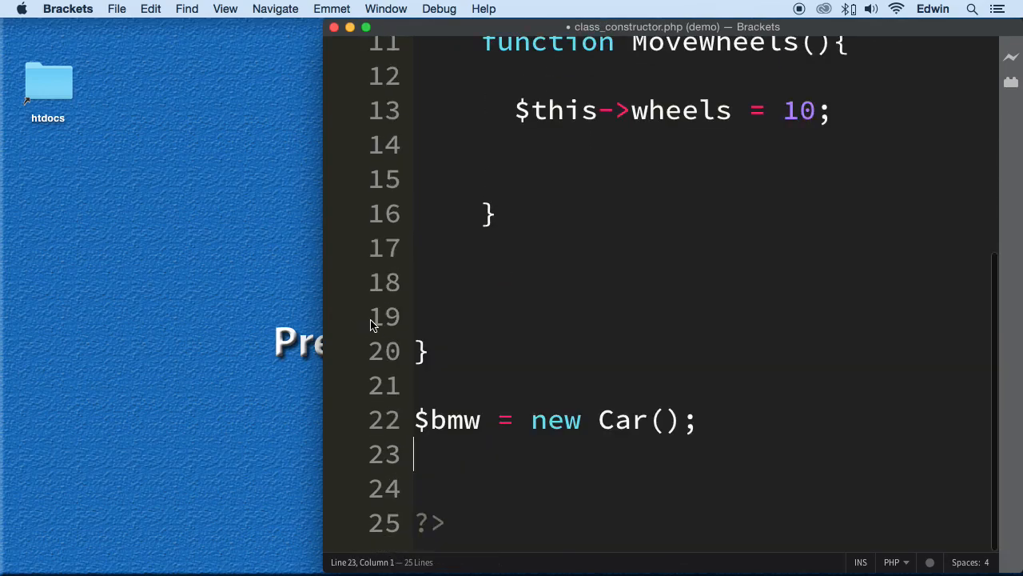
Comment out the $bmw = new Car(); line and load class_constructor.php in Chrome.
scroll("up", 3)
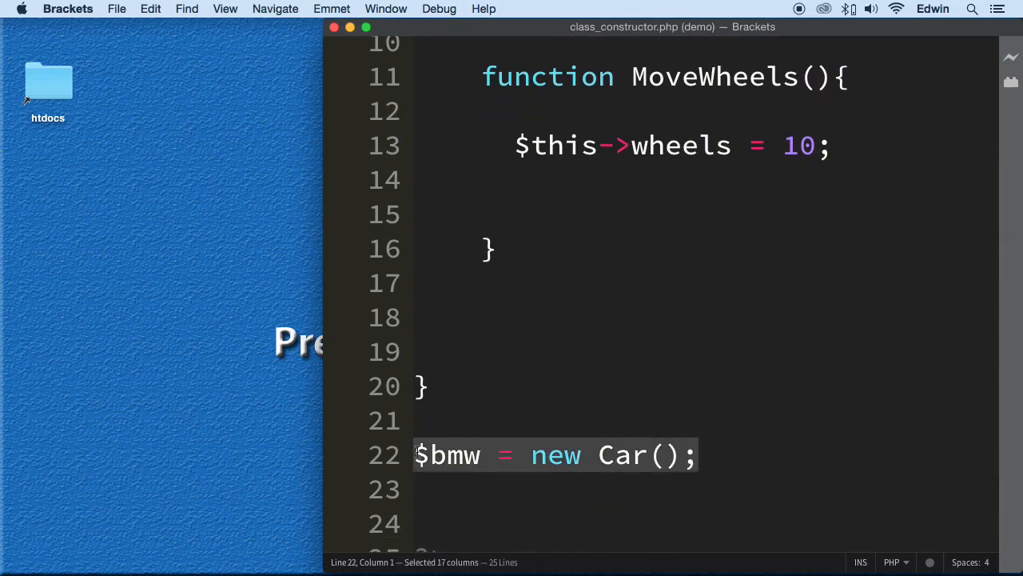
key("cmd+/")
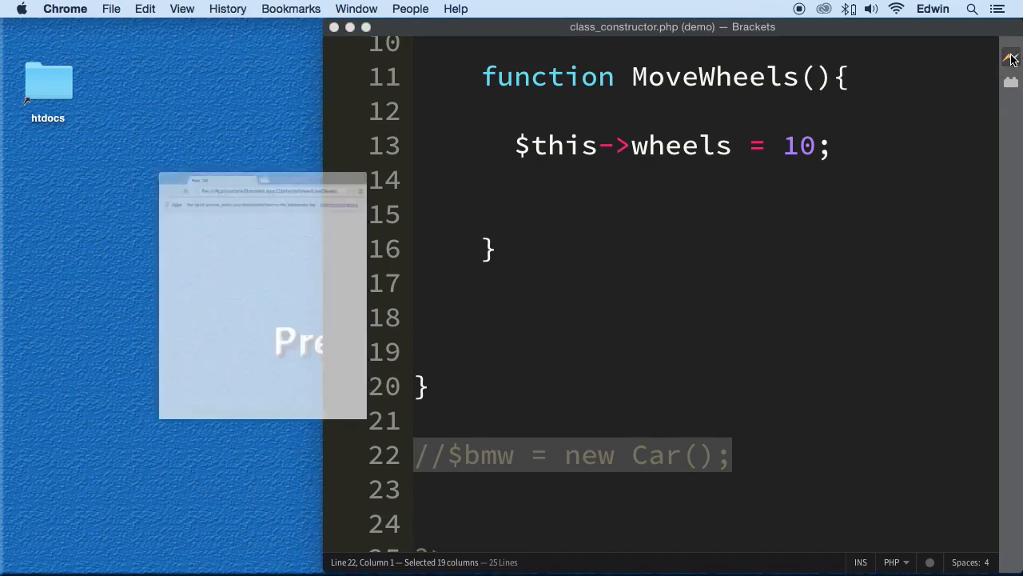
left_click(1010, 57)
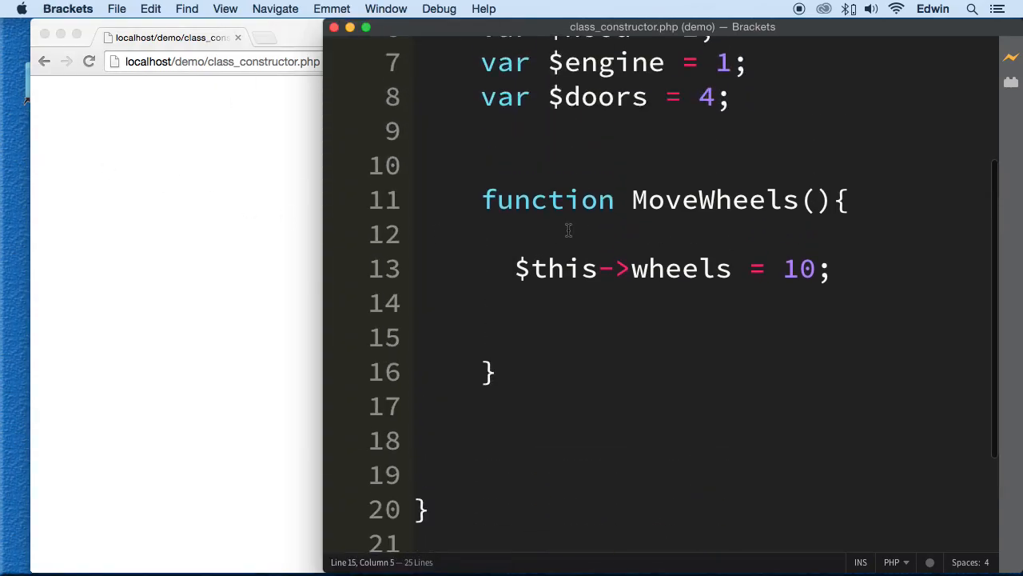
Rename the MoveWheels function to __construct so it runs when a Car is created.
scroll("up", 3)
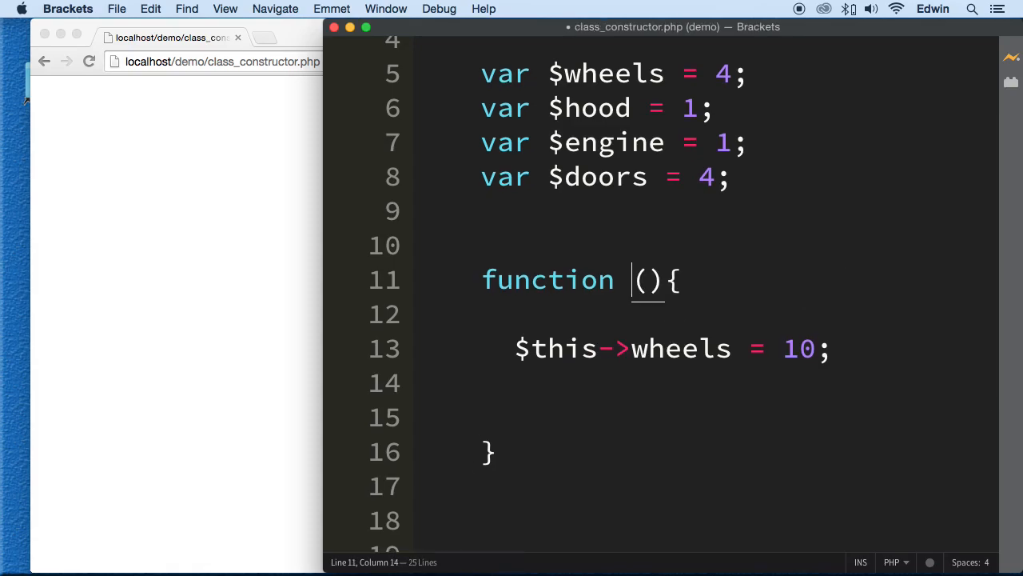
type("__")
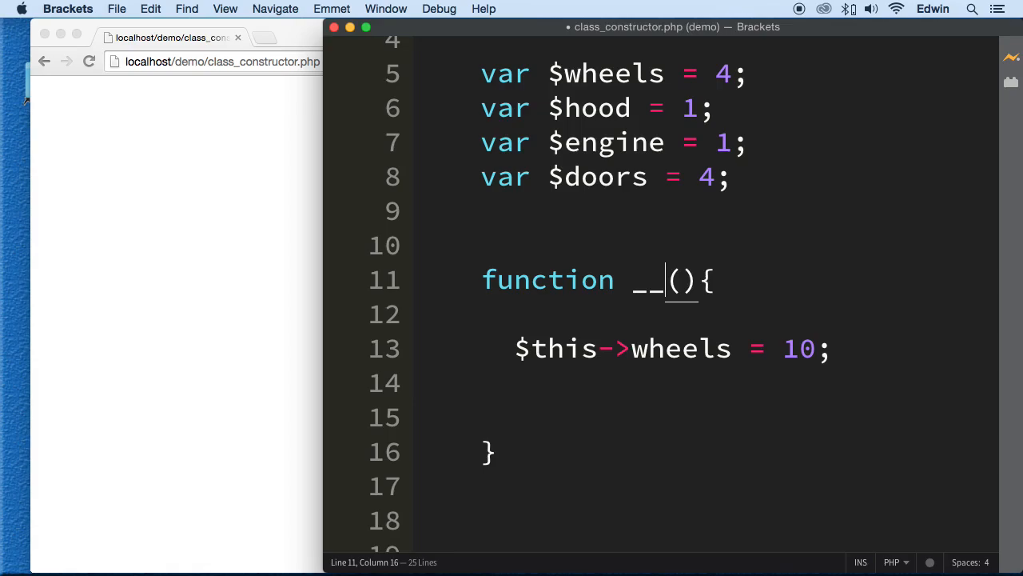
type("constru")
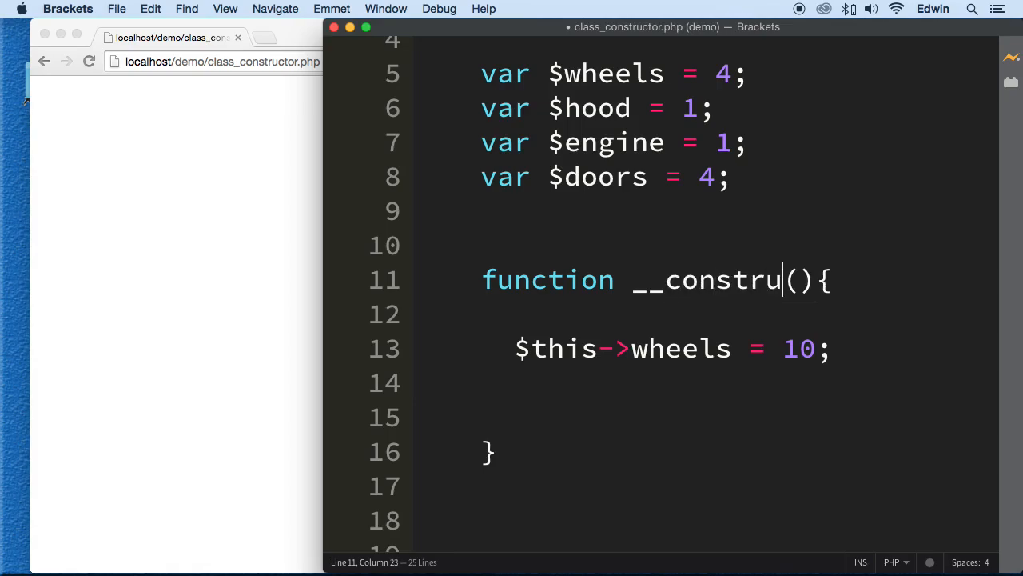
type("ct")
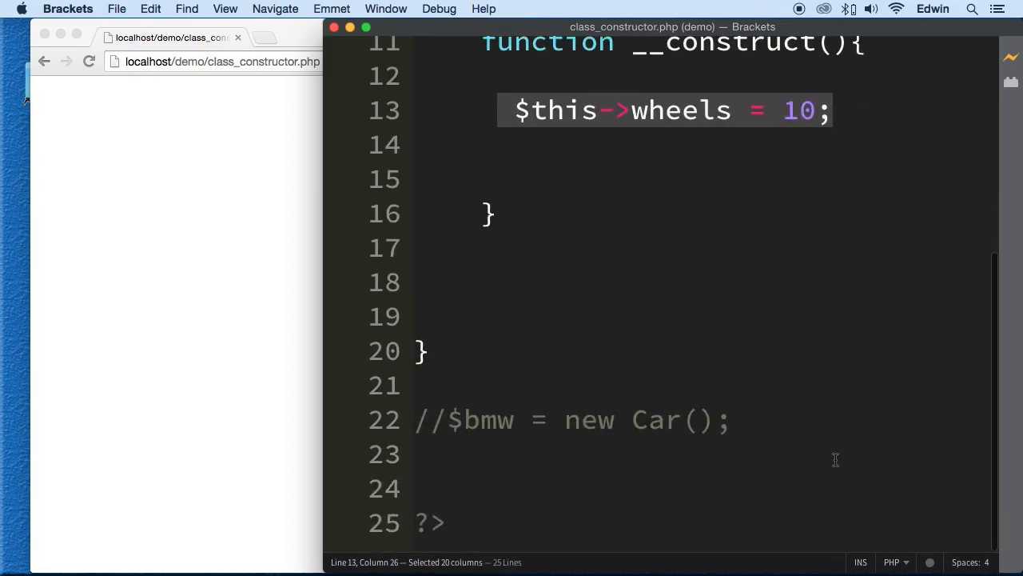
scroll("up", 3)
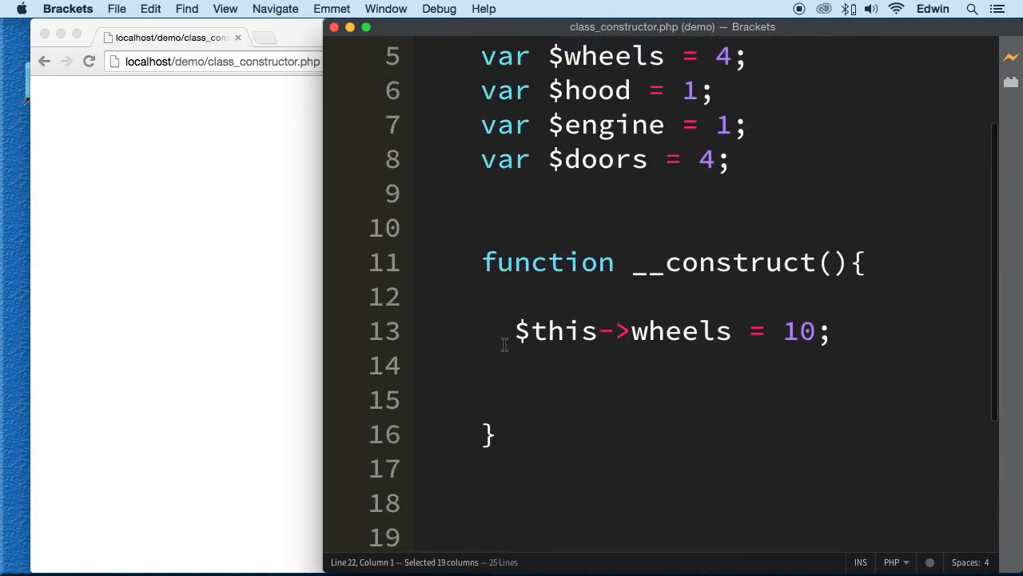
Echo $this->wheels in the constructor and create $bmw, $truck and $semi Car objects, printing 101010.
type("echo")
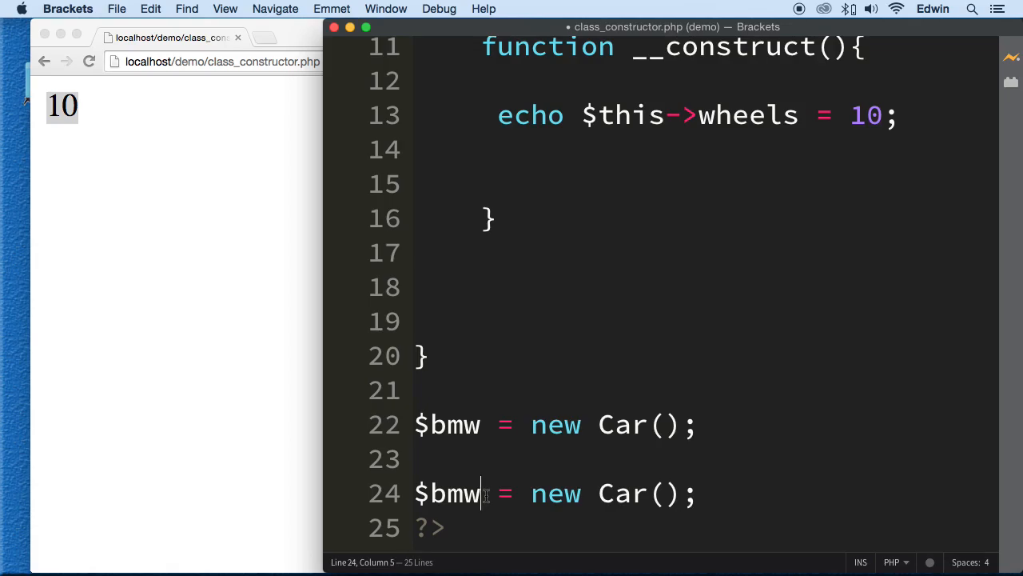
type("truck")
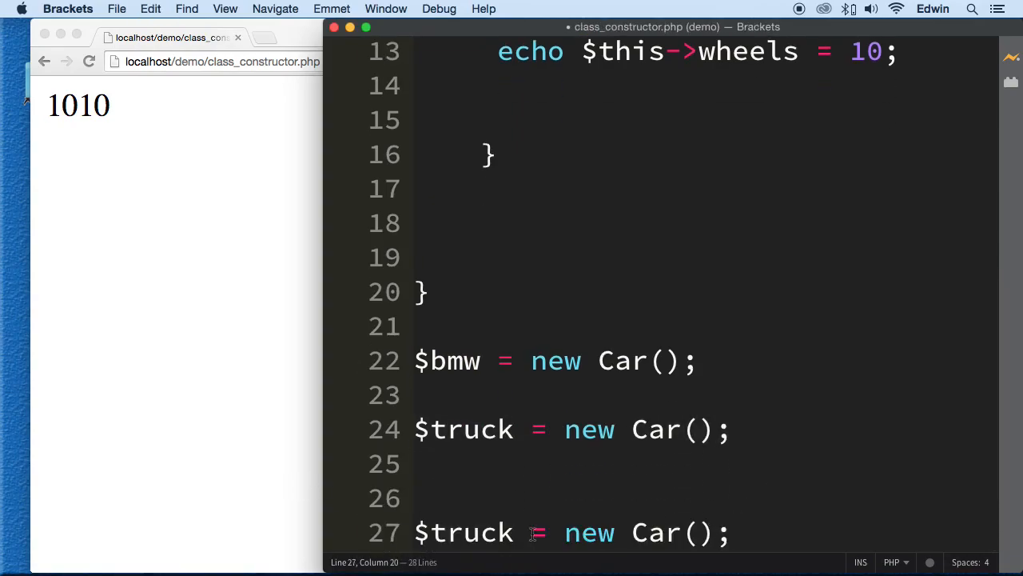
type("$se")
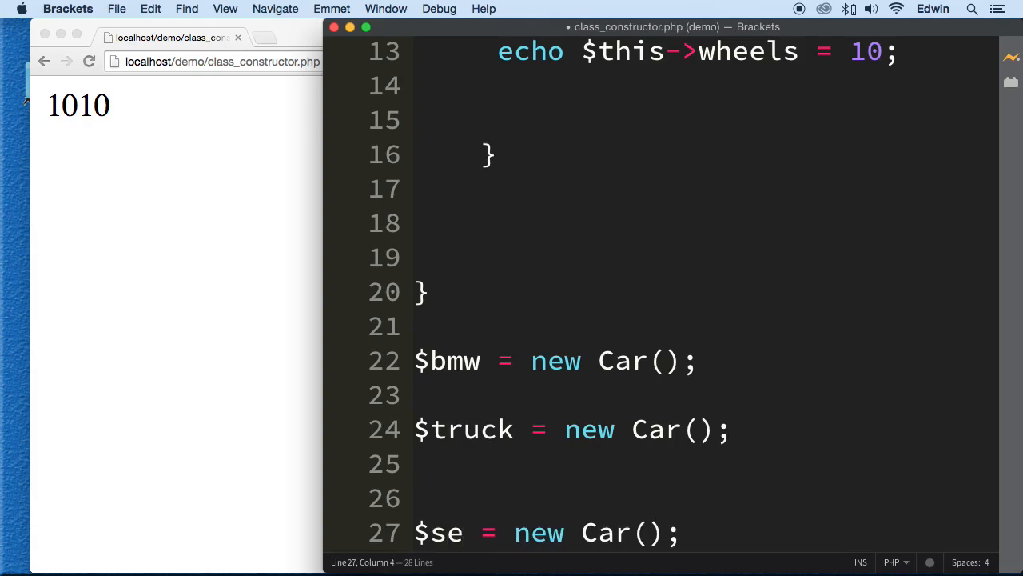
type("mi")
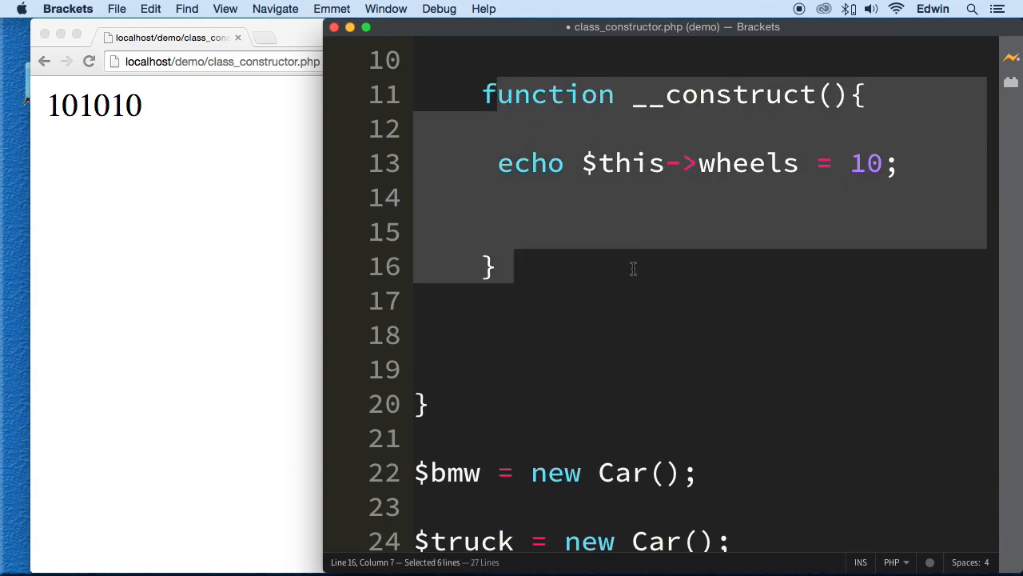
scroll("up", 3)
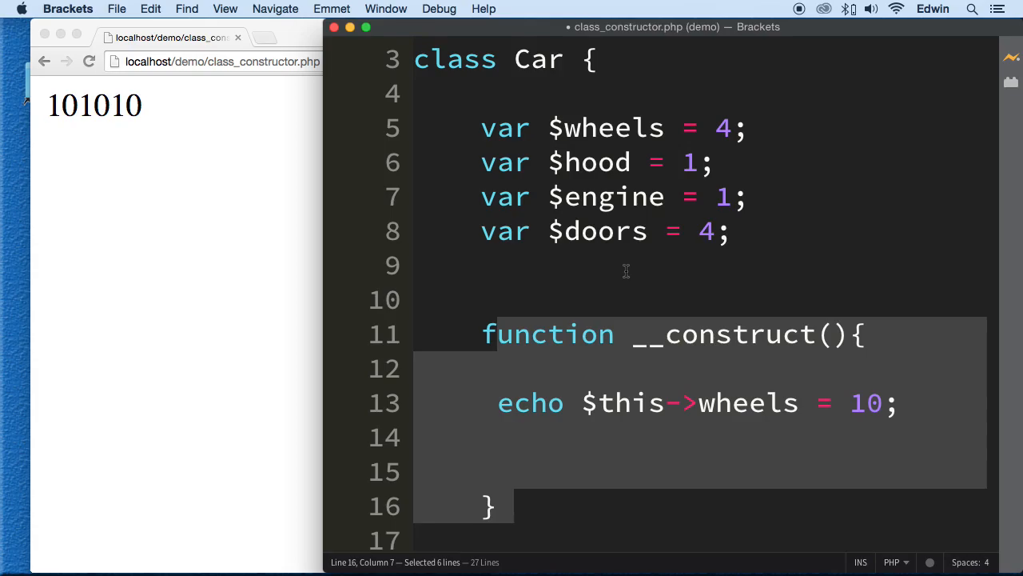
scroll("down", 3)
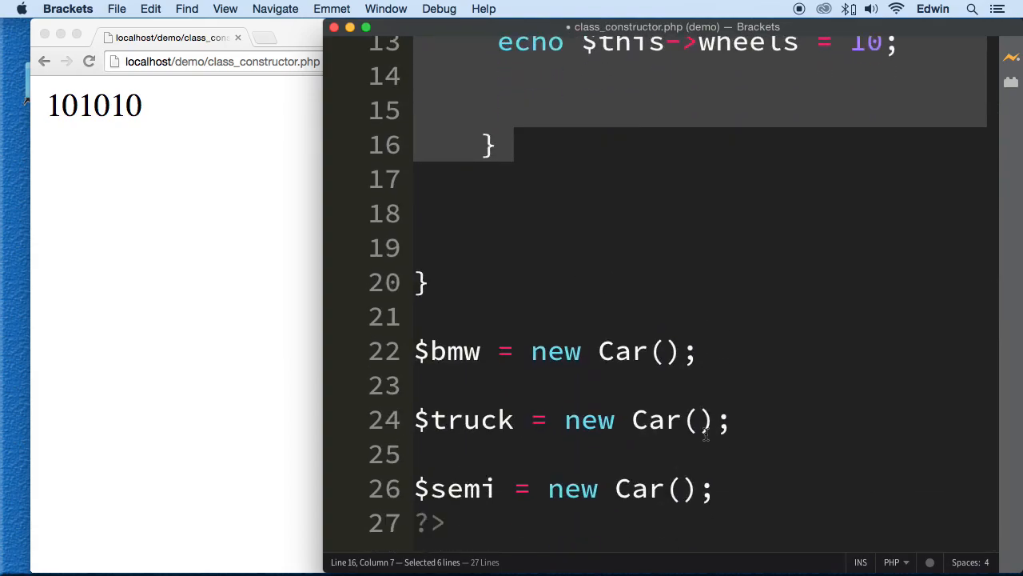
scroll("up", 3)
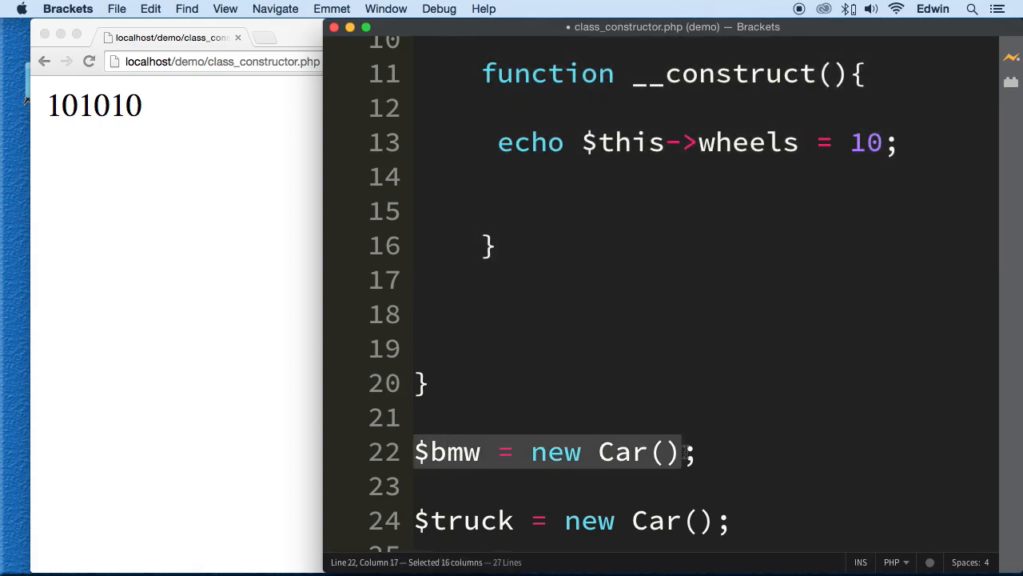
scroll("up", 3)
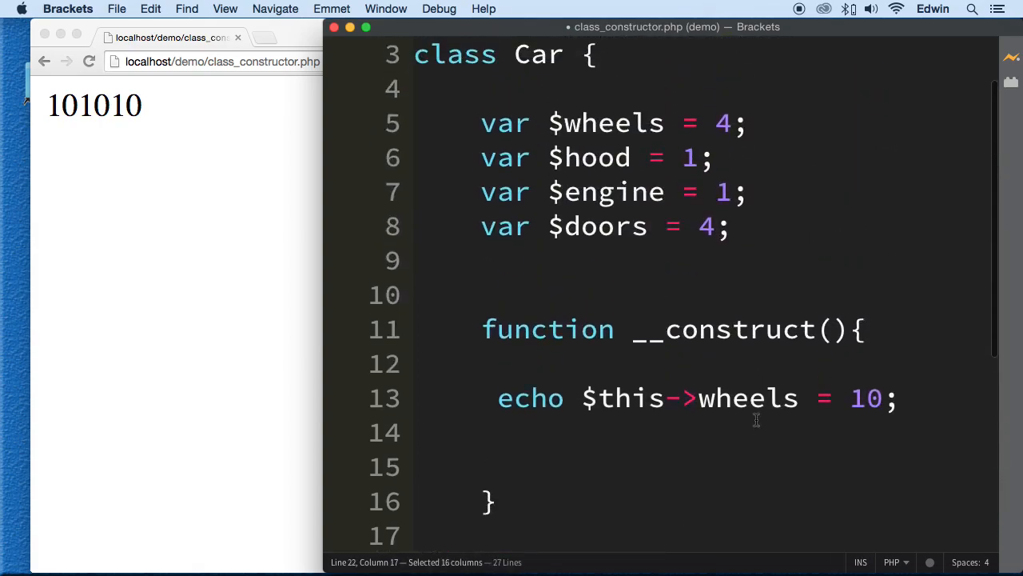
scroll("up", 3)
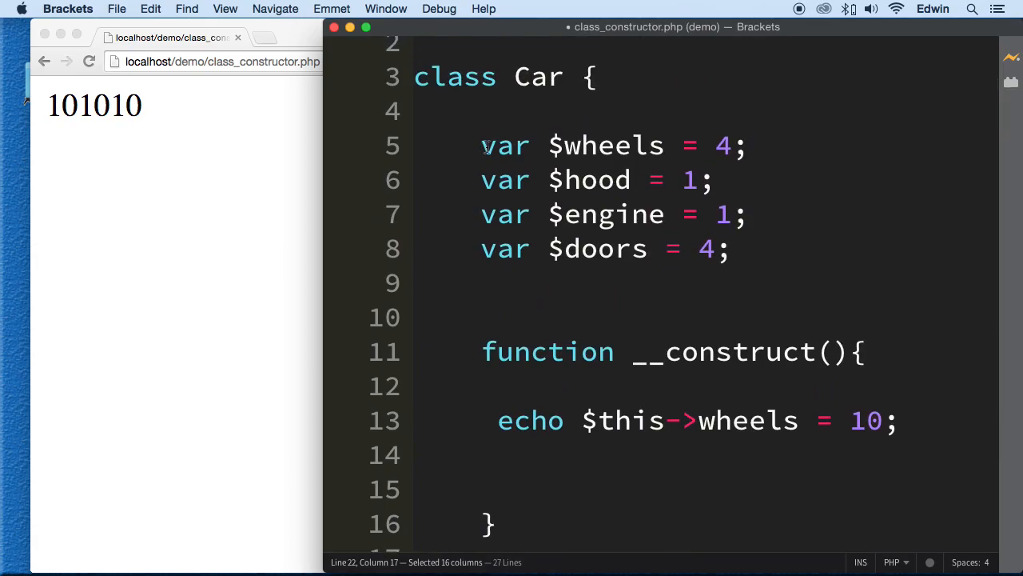
mouse_move(622, 214)
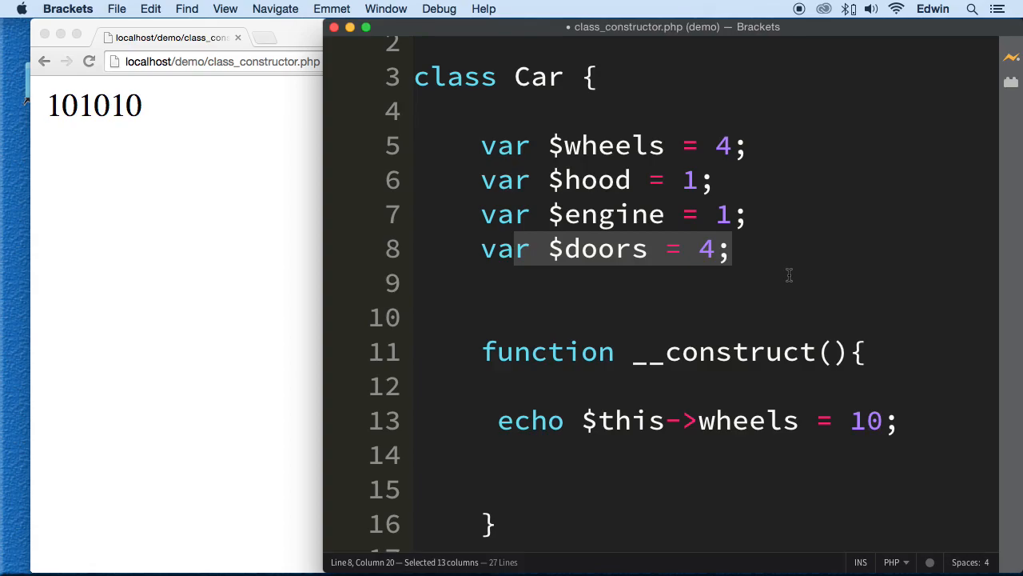
mouse_move(579, 425)
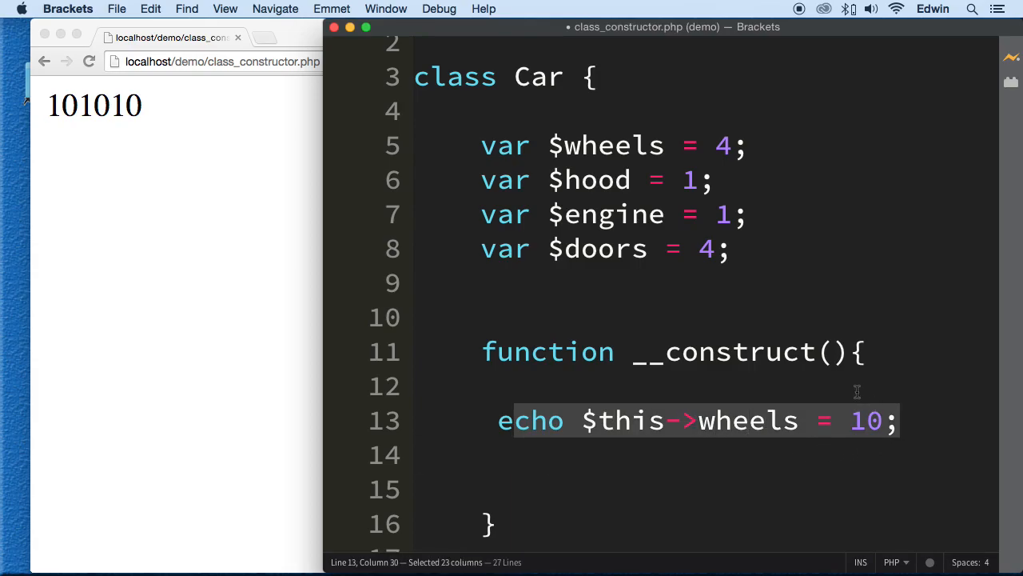
scroll("down", 3)
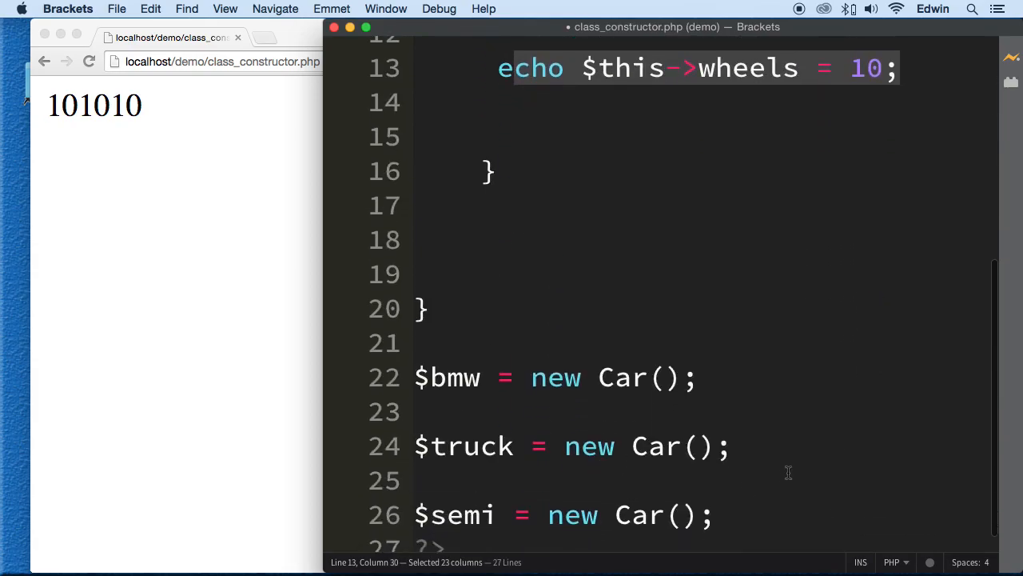
scroll("up", 3)
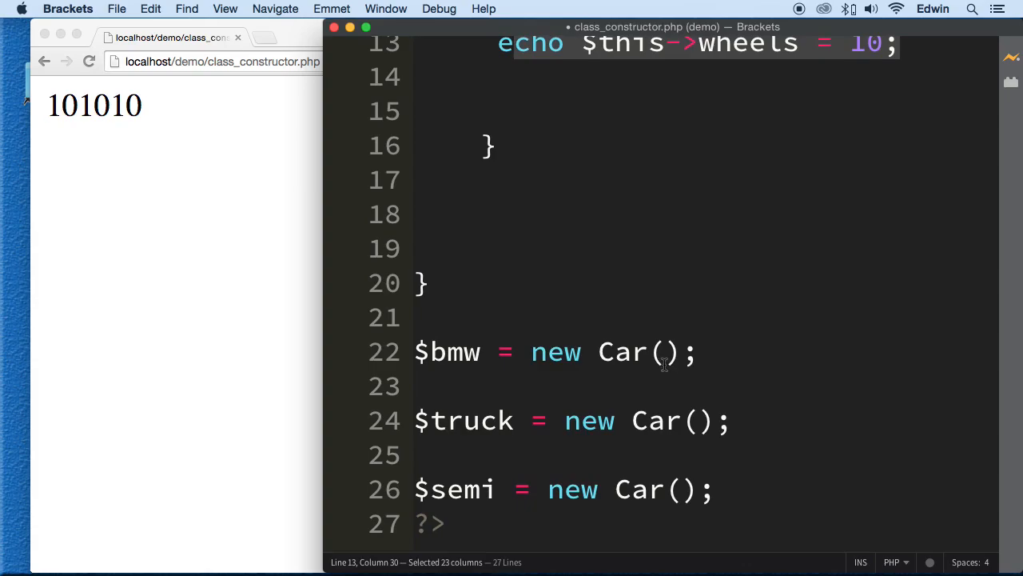
scroll("up", 3)
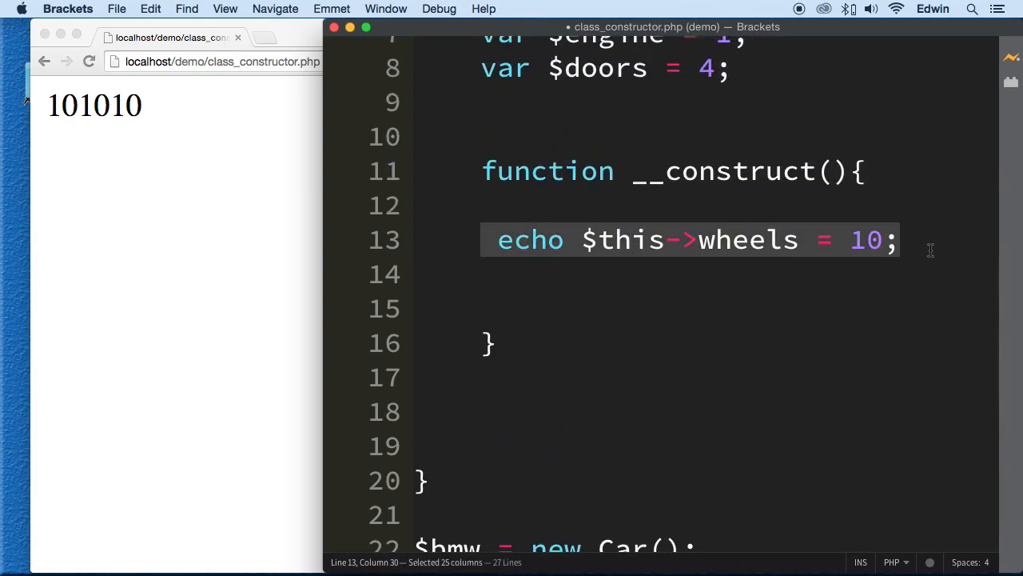
mouse_move(710, 176)
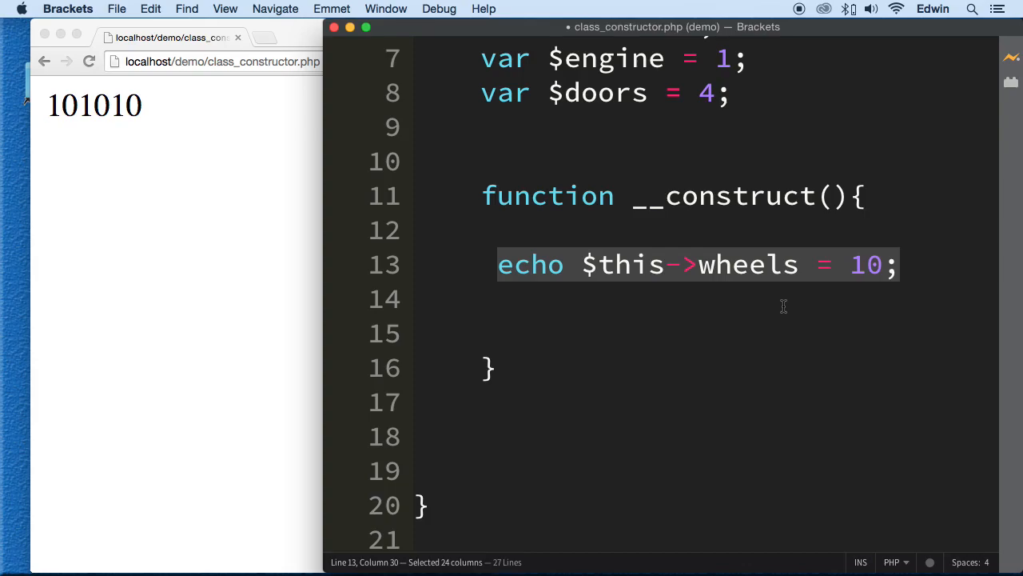
scroll("up", 3)
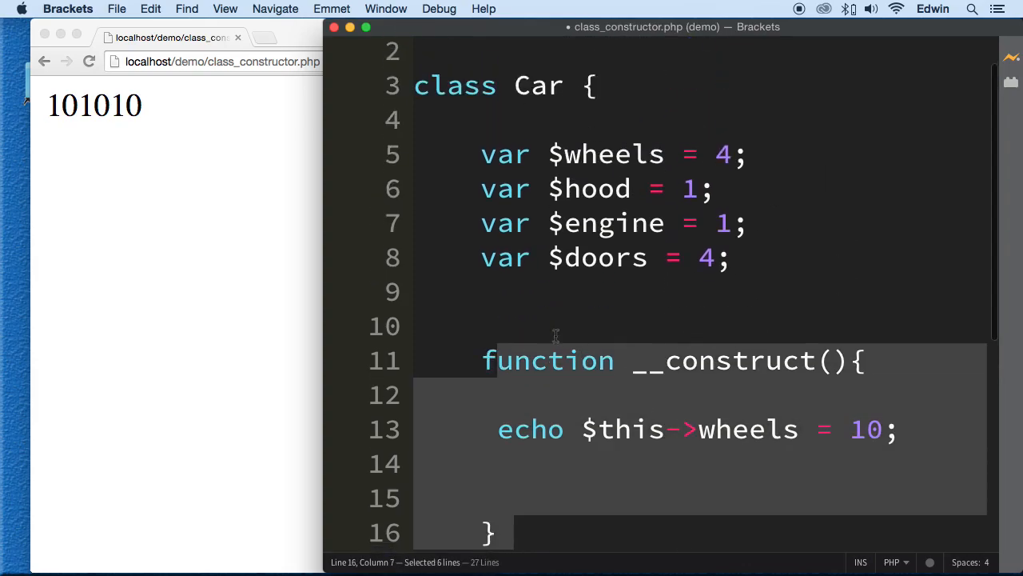
mouse_move(521, 344)
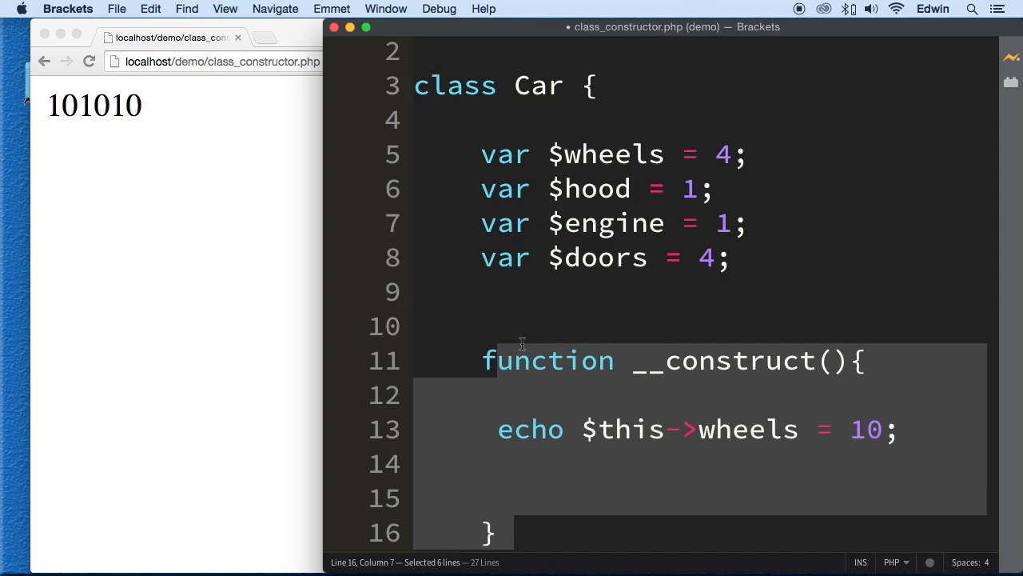